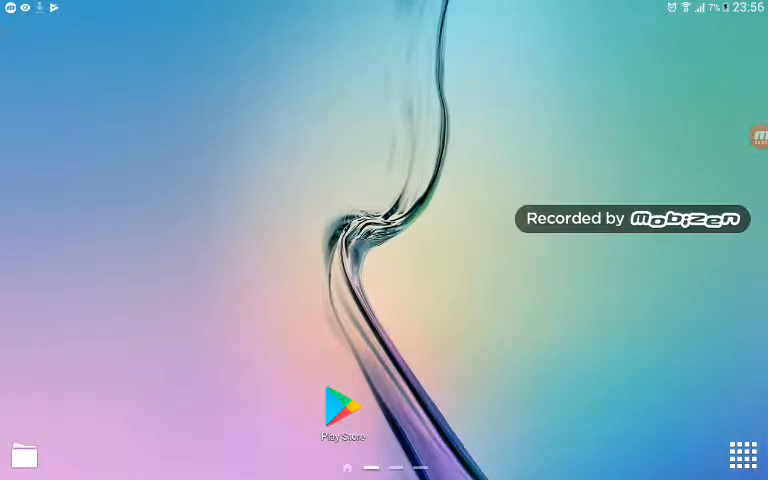
Show the full grid of installed apps from the home screen Apps icon
left_click(744, 454)
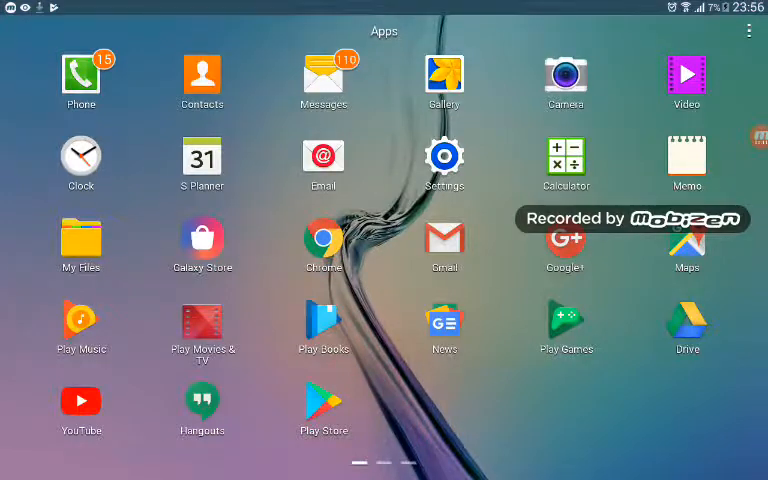
Bring up device Settings and scroll the category list down to the System section
left_click(444, 156)
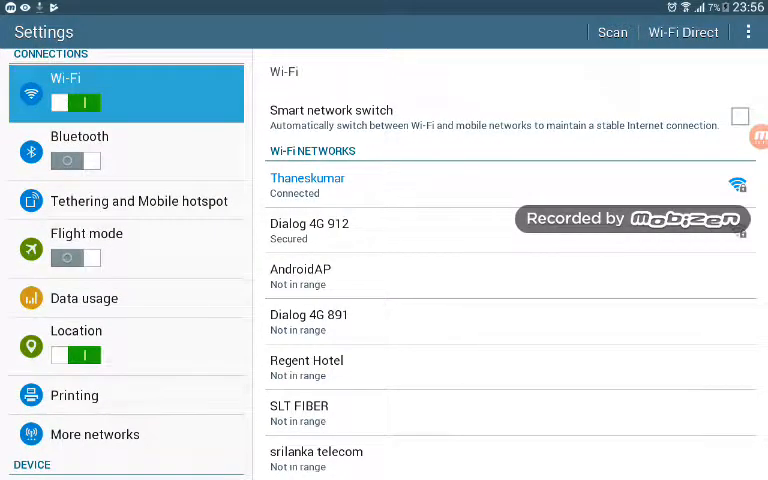
scroll("down", 3)
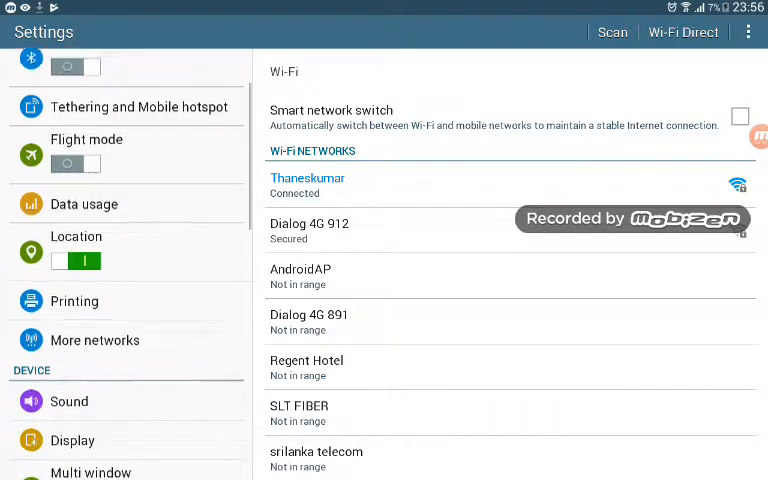
scroll("down", 3)
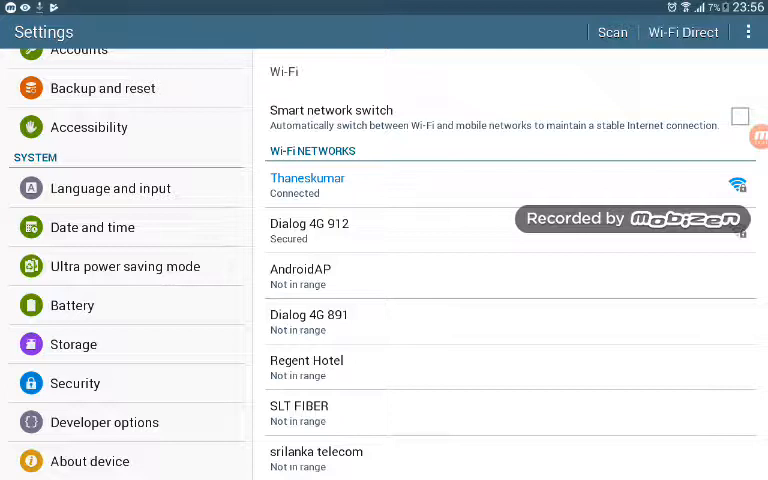
View the About device page for the Galaxy Tab E, model SM-T561, Android 4.4.4
left_click(84, 460)
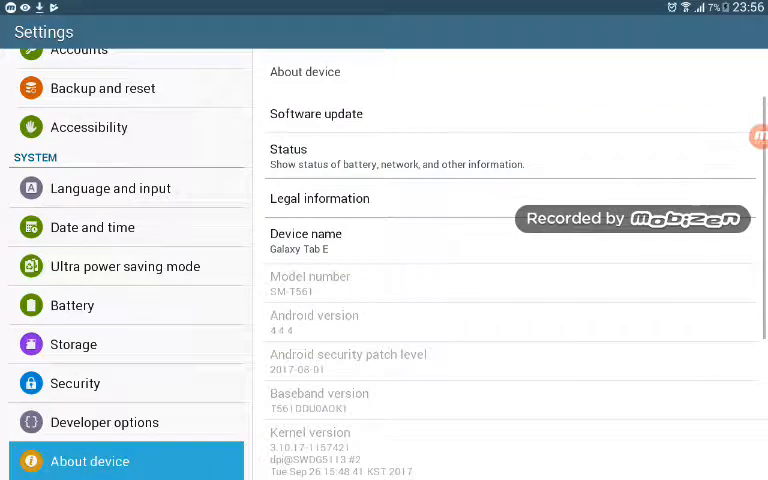
scroll("down", 3)
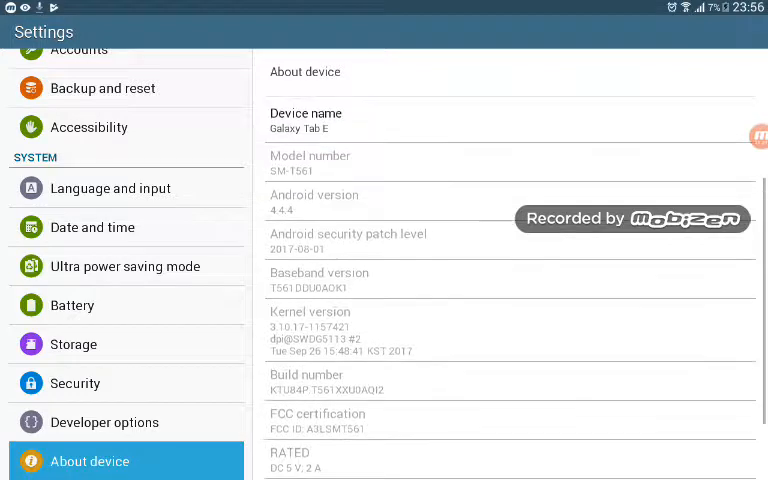
scroll("down", 3)
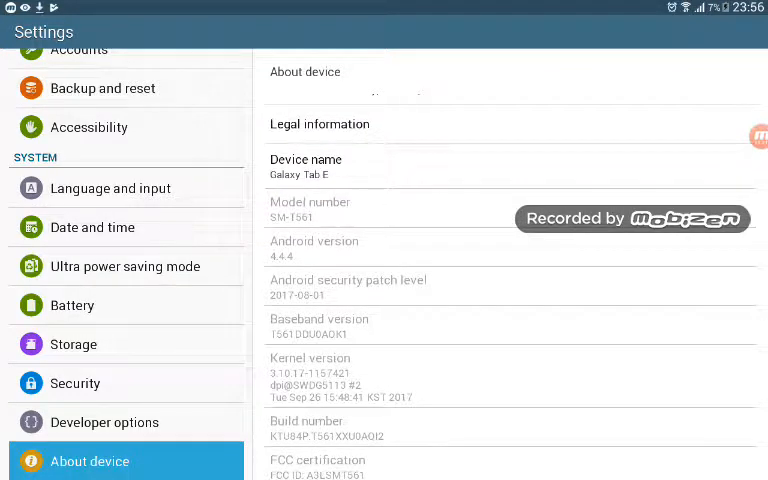
scroll("down", 3)
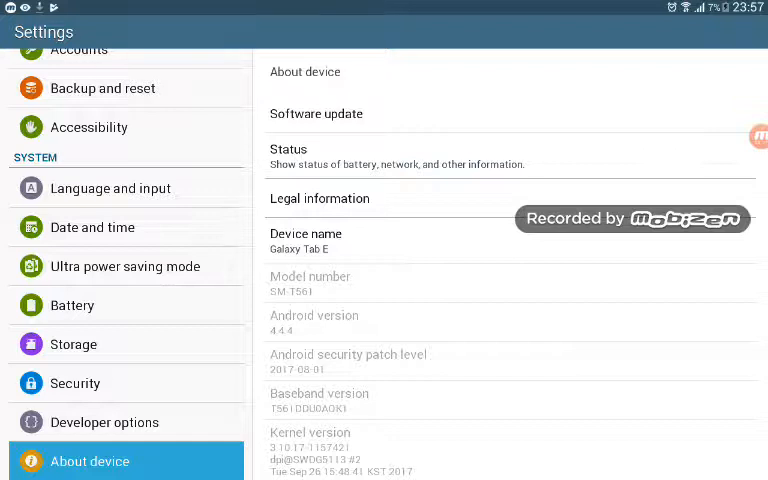
Go to the Software update page, where Auto update is on and Wi-Fi only
left_click(316, 112)
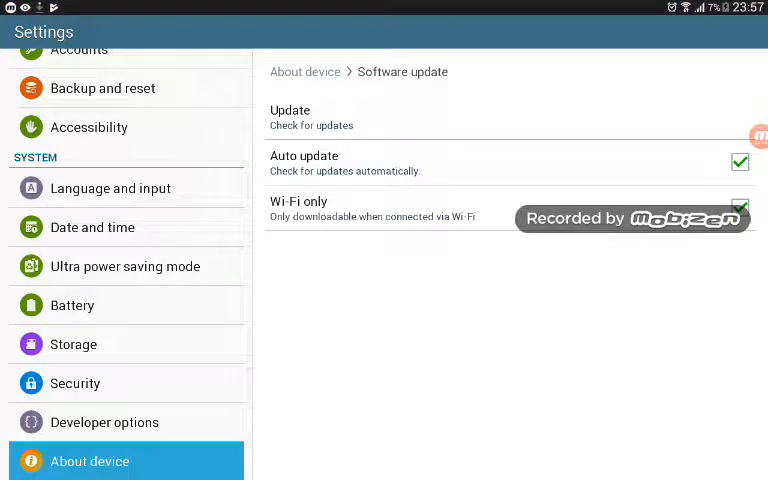
Run a manual update check, accept the mobile data warning, and acknowledge the already-up-to-date result
left_click(290, 116)
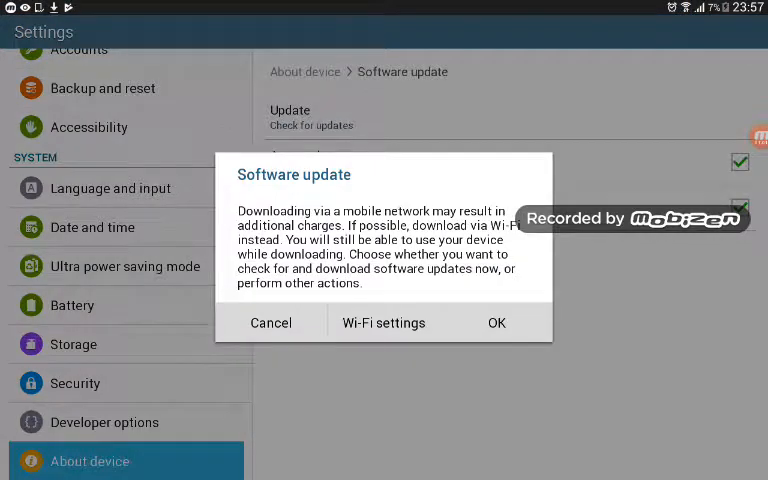
left_click(496, 322)
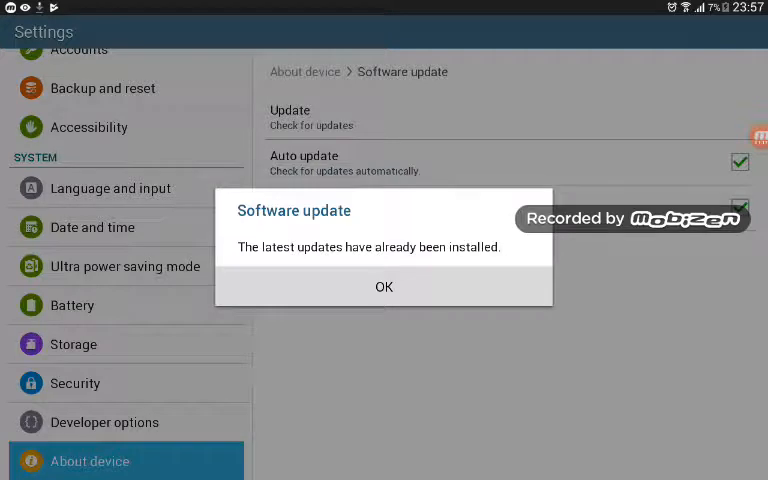
left_click(384, 288)
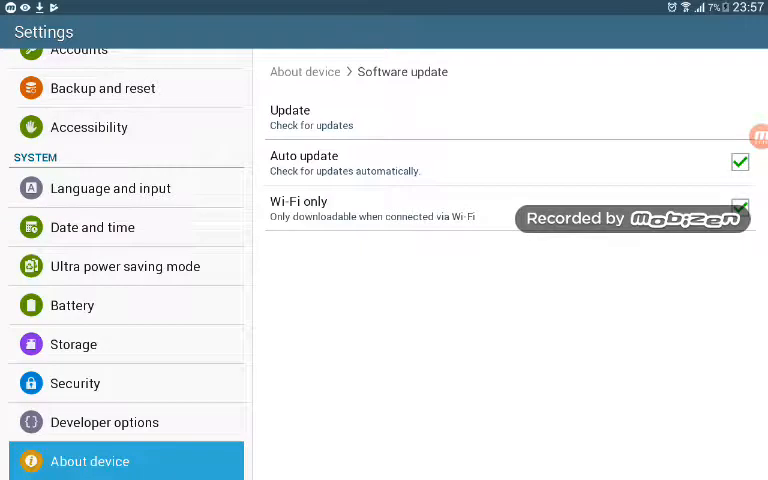